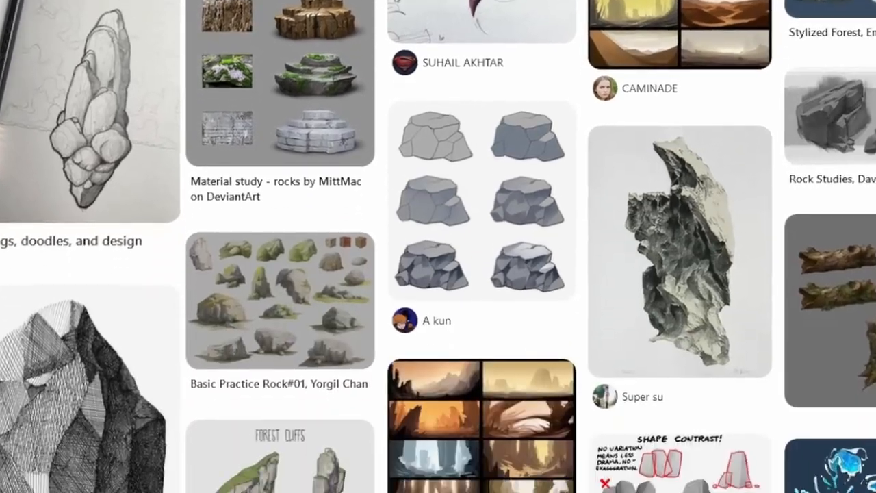
# - Scroll down through the Pinterest rock studies board toward the drawing tutorial videos
pyautogui.scroll(-3)
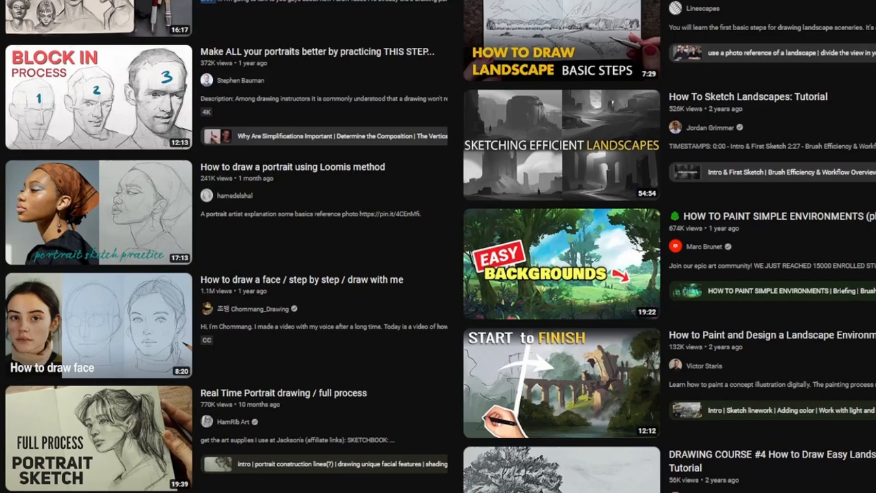
pyautogui.scroll(-3)
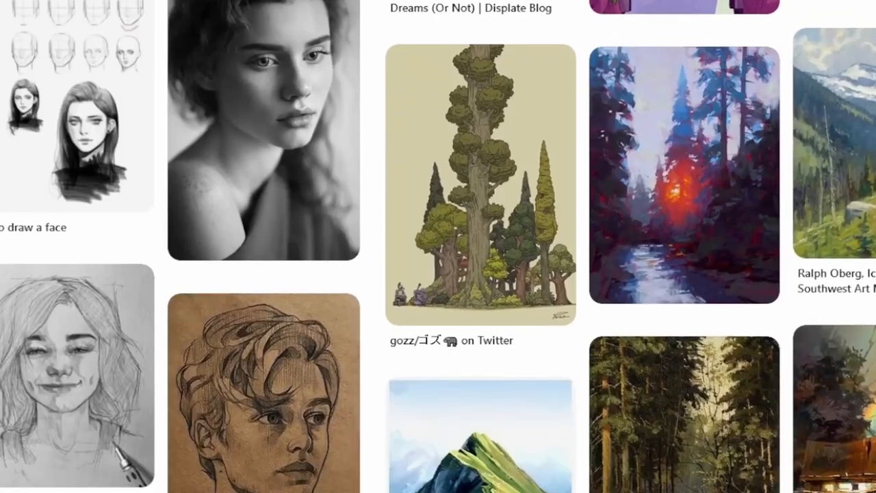
pyautogui.scroll(-3)
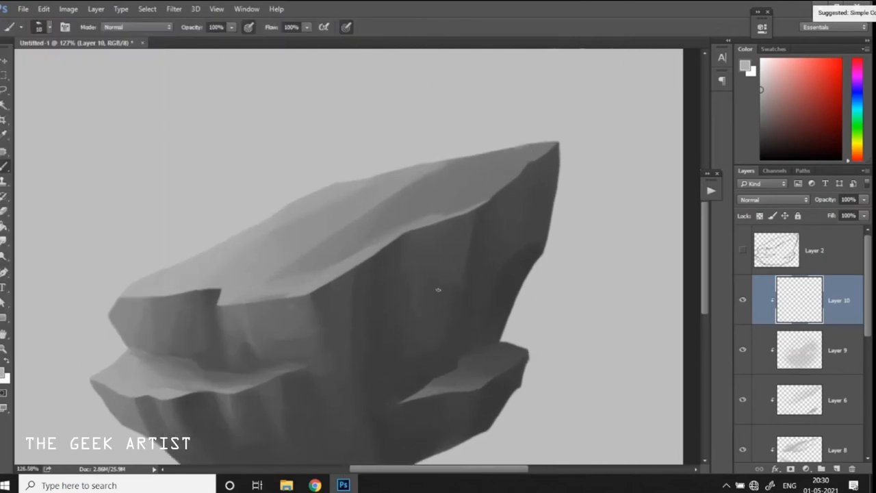
# - Brush a stroke of grey value across the slab rock's planes on Layer 10
pyautogui.moveTo(349, 274); pyautogui.dragTo(383, 257)
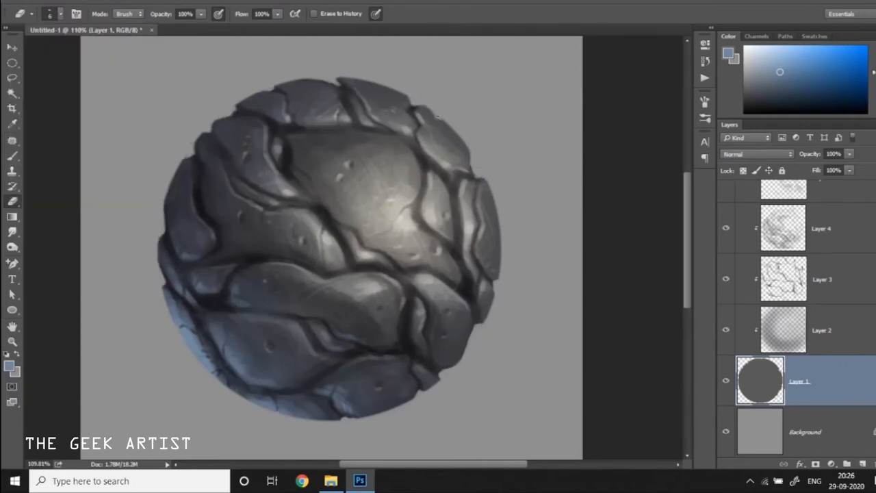
# - Scroll down past the cracked stone sphere painting
pyautogui.scroll(-3)
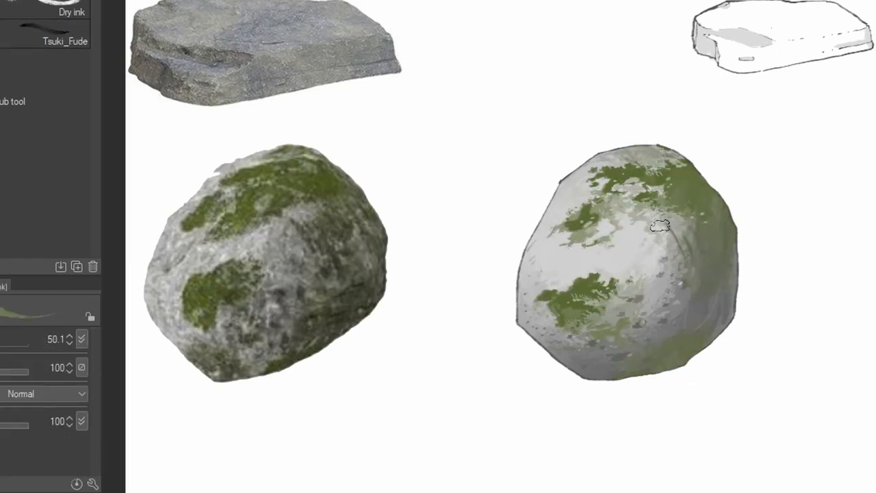
# - Dab brighter textured green moss onto the painted boulder's patches
pyautogui.moveTo(660, 226); pyautogui.dragTo(623, 175)
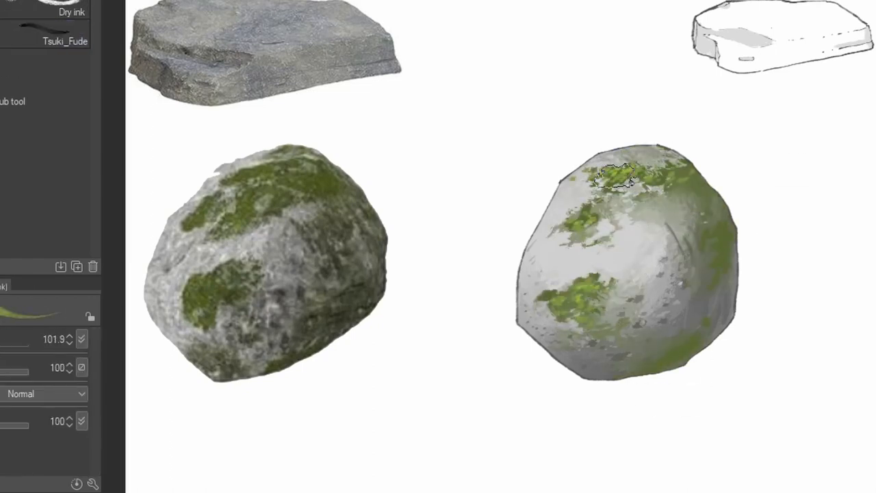